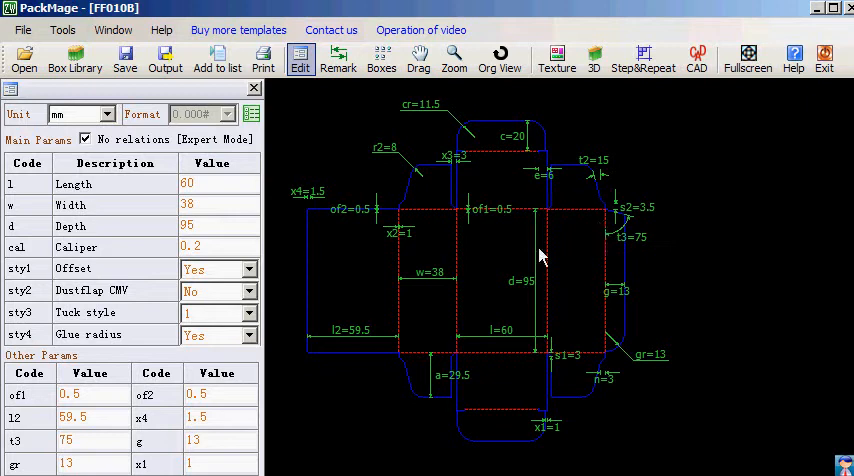
pyautogui.moveTo(213, 93)
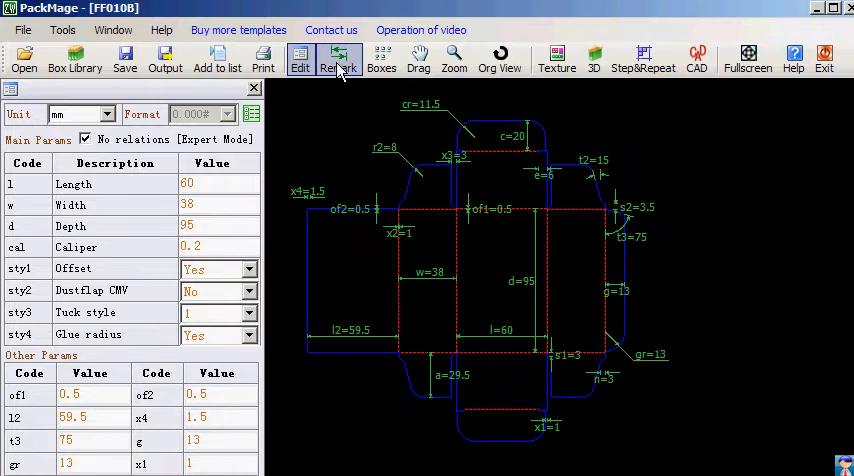
# Step: Open the Remark options and show the box size labels, Width 208.5 and Height 211
pyautogui.click(338, 57)
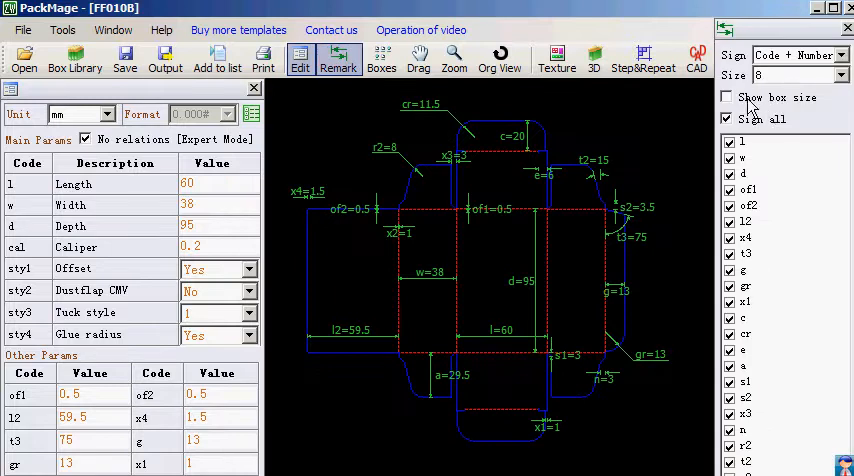
pyautogui.click(727, 96)
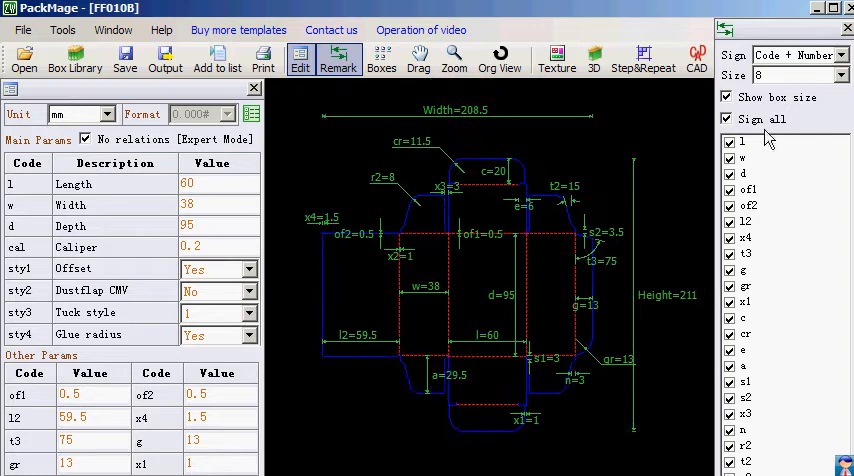
pyautogui.moveTo(490, 141)
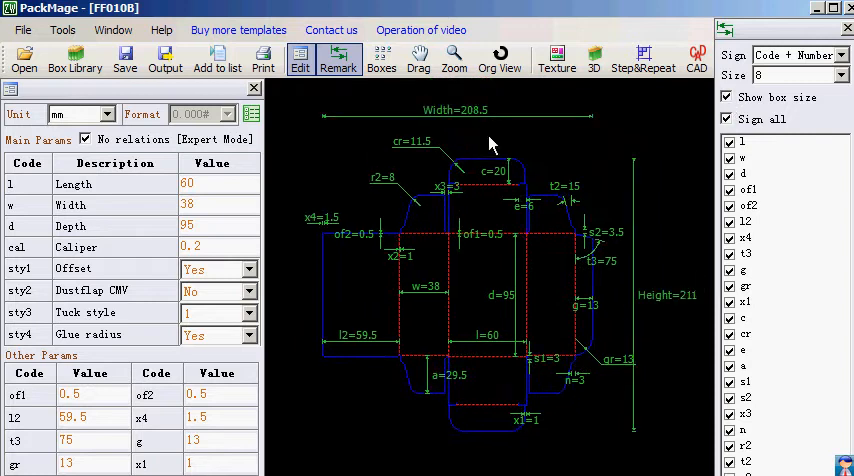
pyautogui.moveTo(468, 125)
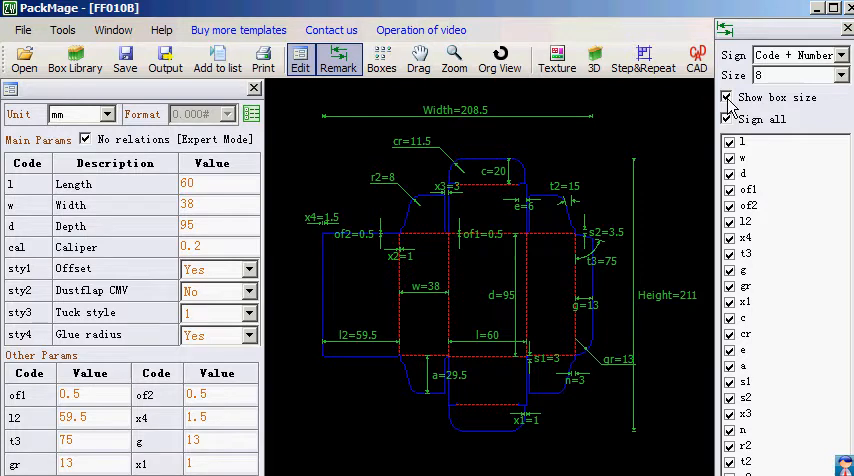
pyautogui.click(727, 97)
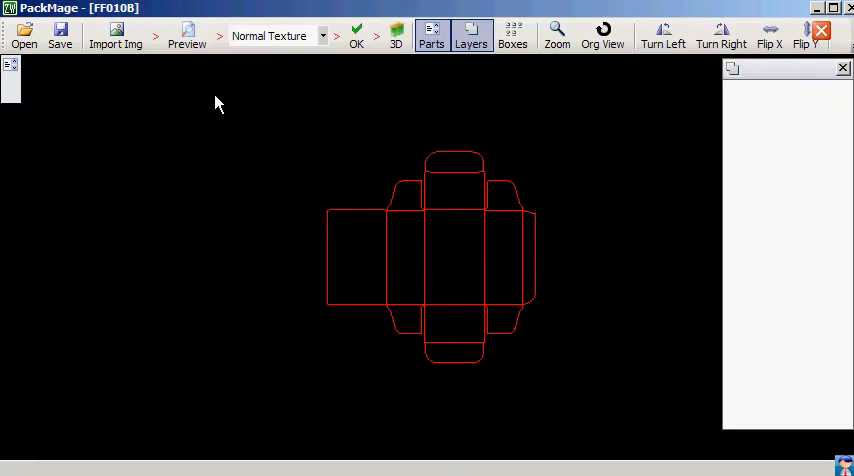
# Step: Import FF010b_Design.jpg as an image layer over the dieline
pyautogui.click(115, 35)
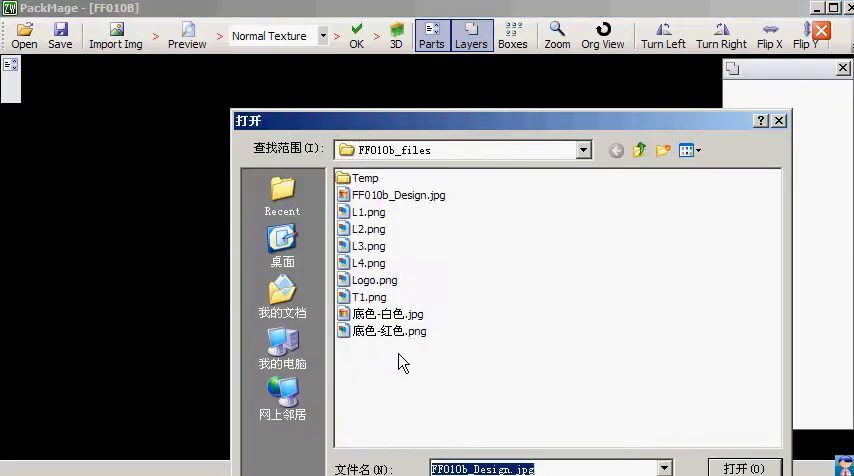
pyautogui.moveTo(407, 210)
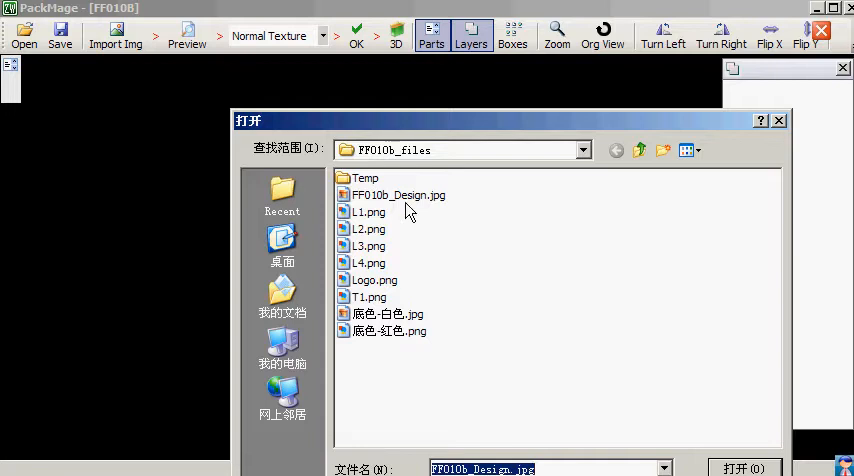
pyautogui.click(744, 468)
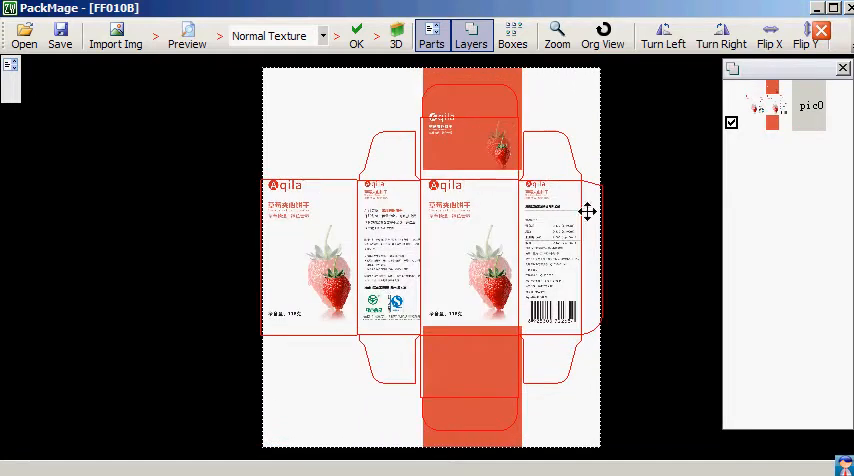
pyautogui.moveTo(581, 131)
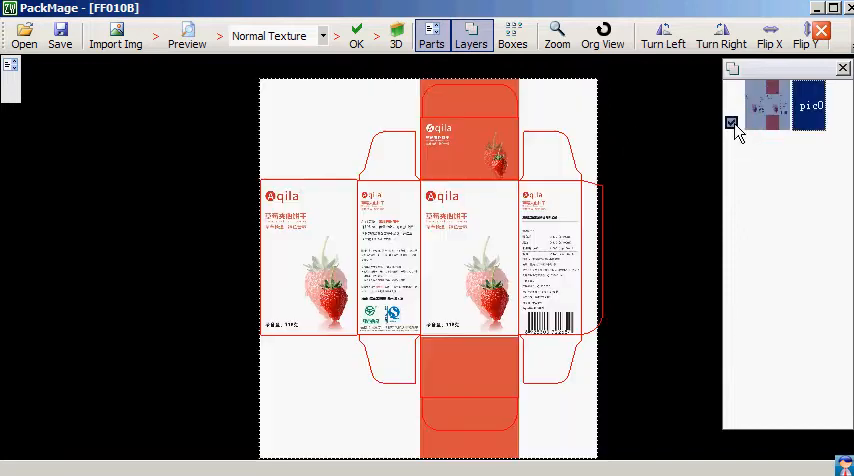
# Step: Align the pic0 strawberry layer with the dieline panels and clip it to the outline
pyautogui.click(187, 38)
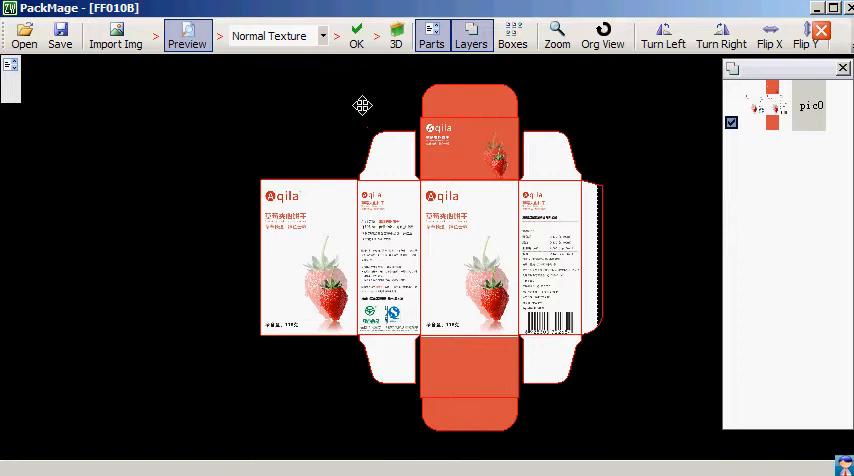
# Step: Set the texture quality to High Texture for the clipped artwork preview
pyautogui.click(270, 36)
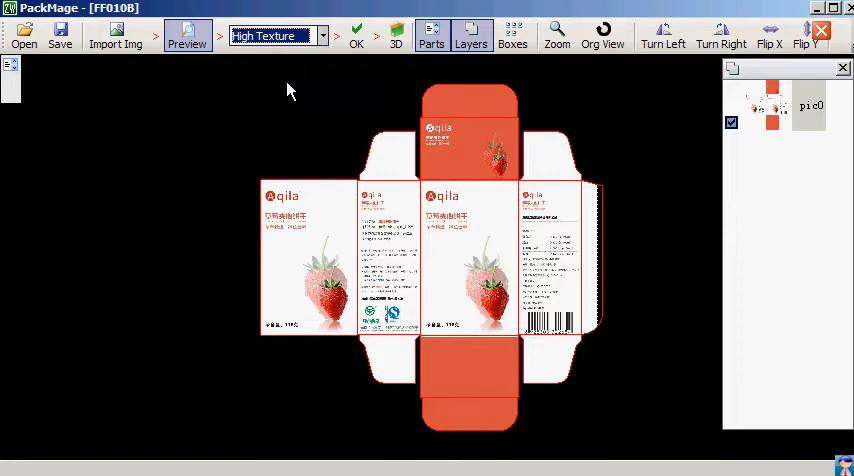